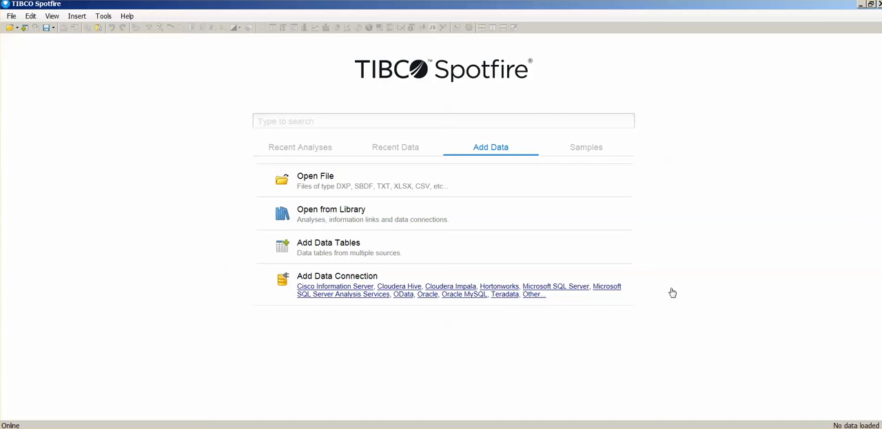
pyautogui.moveTo(311, 181)
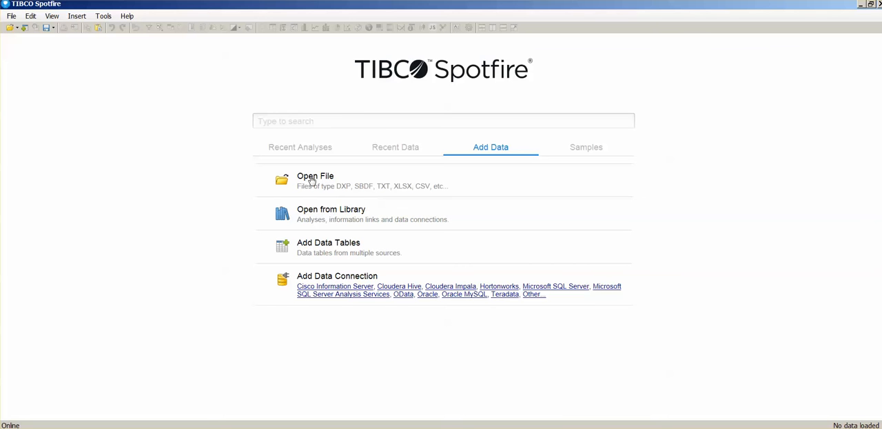
# Import duplicated_examples.txt as a new data table with 927 rows and 9 columns.
pyautogui.click(315, 179)
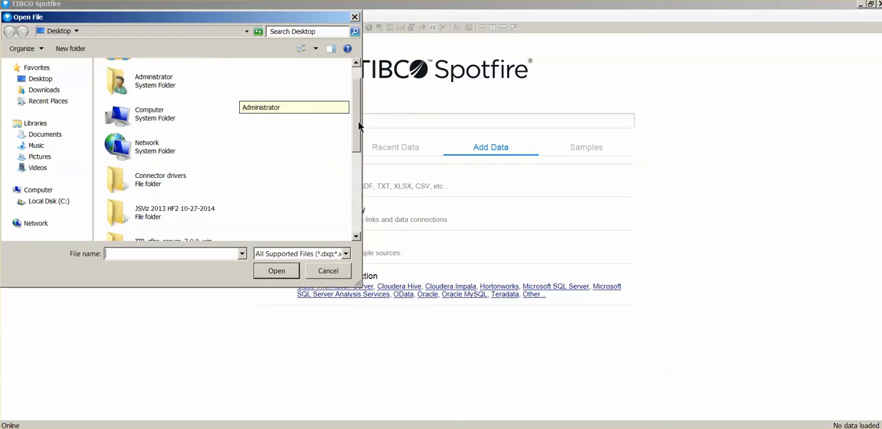
pyautogui.click(169, 166)
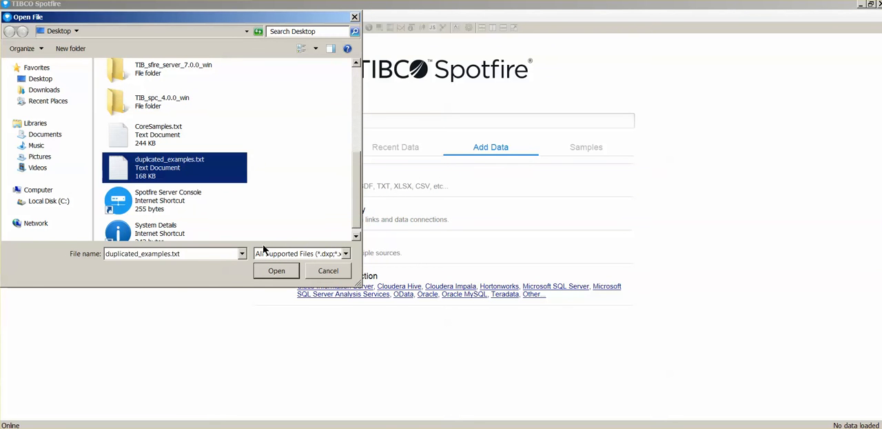
pyautogui.click(276, 270)
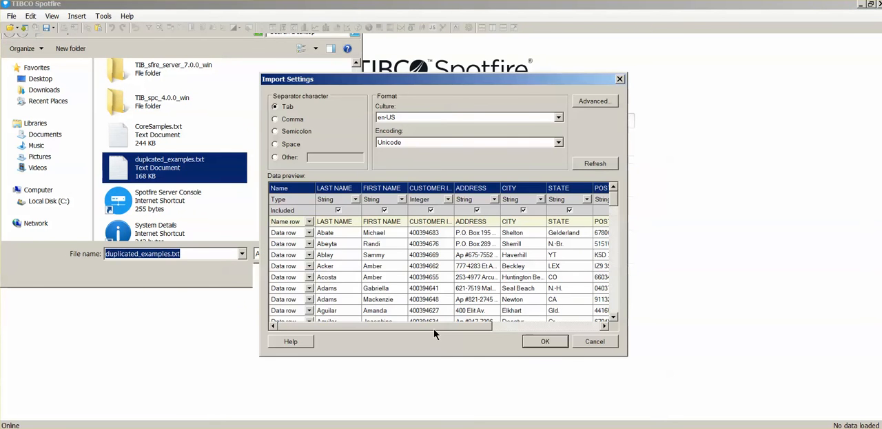
pyautogui.hscroll(3)
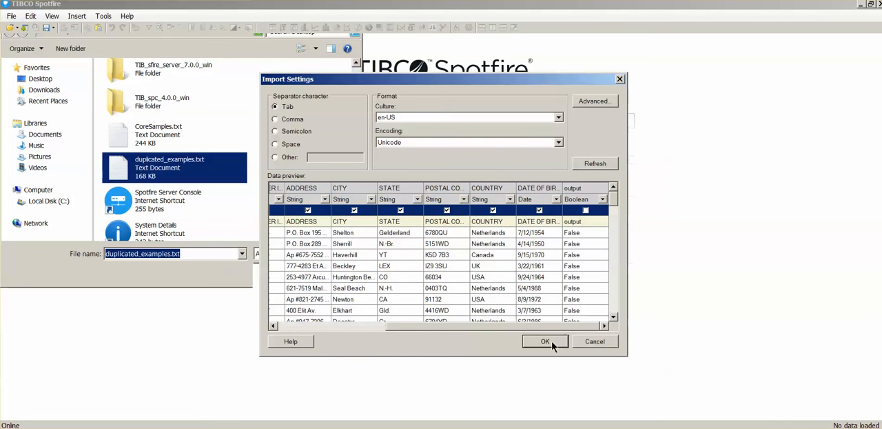
pyautogui.click(544, 341)
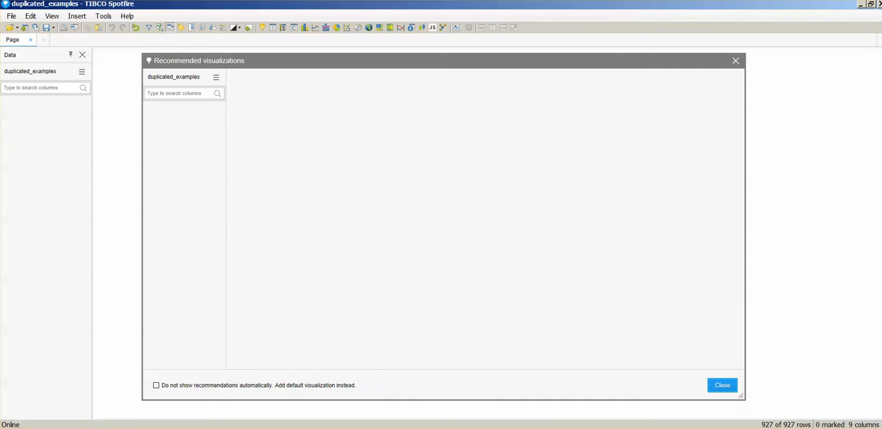
# Dismiss recommendations, plot the CUSTOMER ID distribution histogram, and clear any marked bars.
pyautogui.click(722, 385)
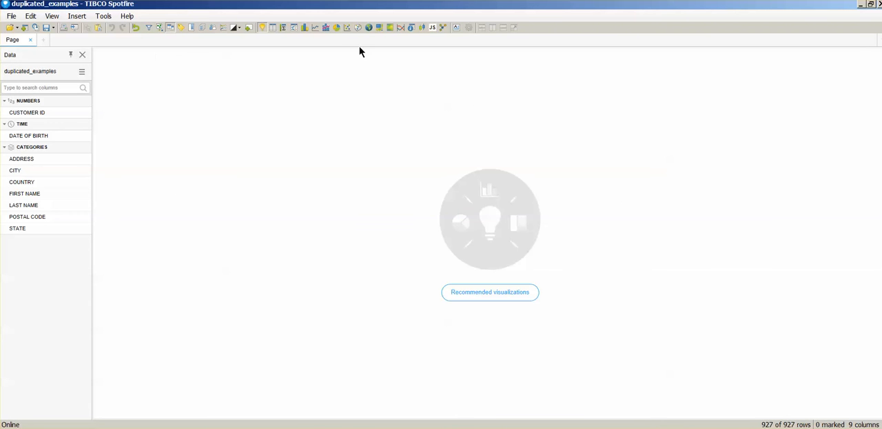
pyautogui.click(306, 28)
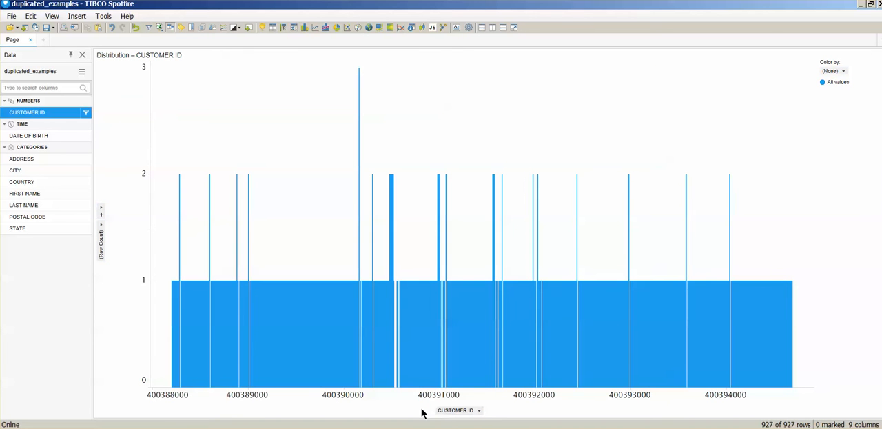
pyautogui.moveTo(193, 267)
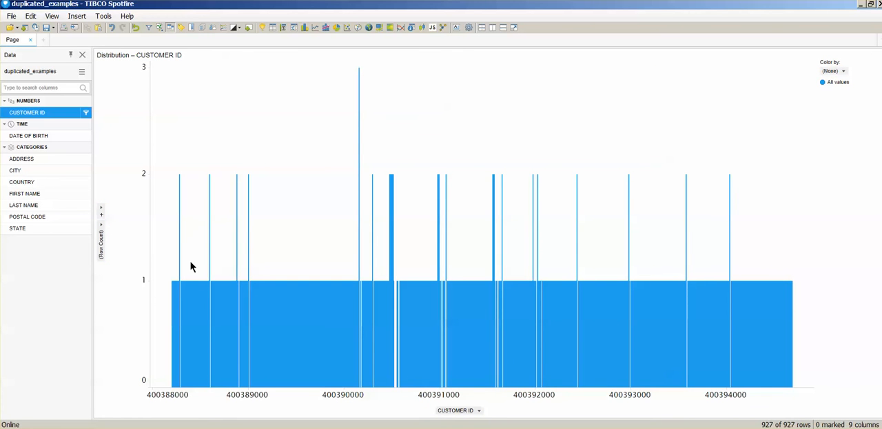
pyautogui.moveTo(222, 122)
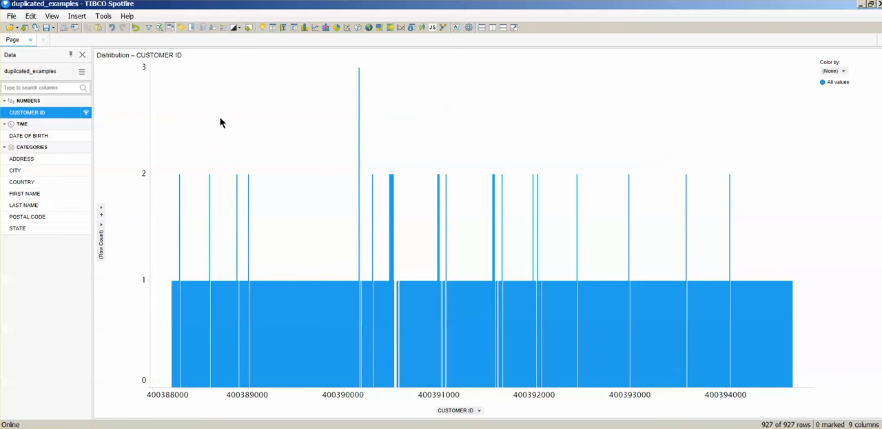
pyautogui.moveTo(182, 279)
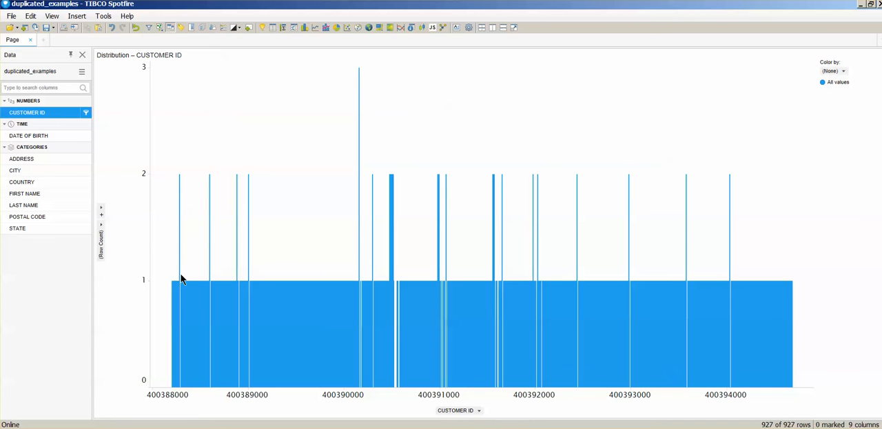
pyautogui.moveTo(432, 130)
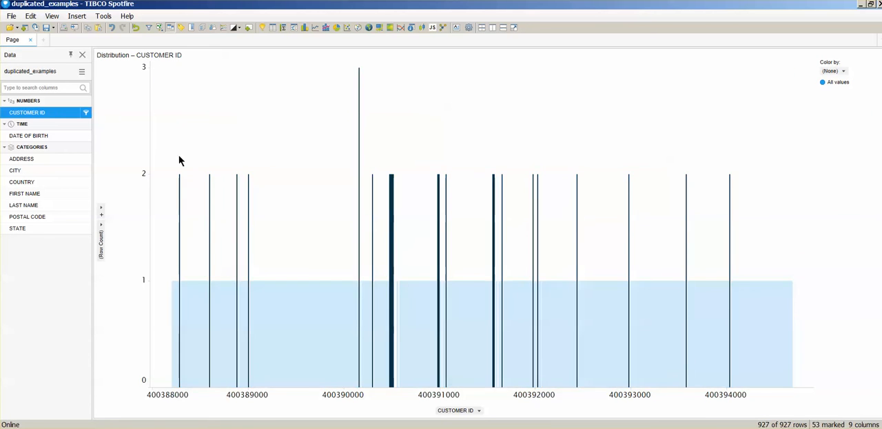
pyautogui.click(311, 296)
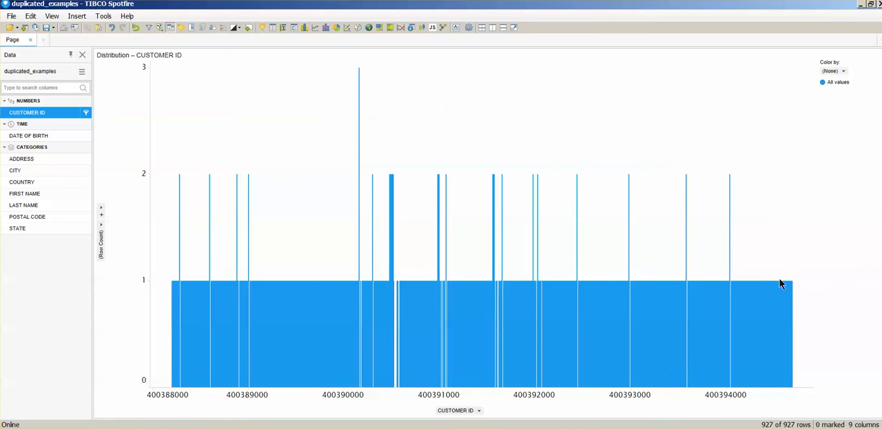
pyautogui.moveTo(444, 425)
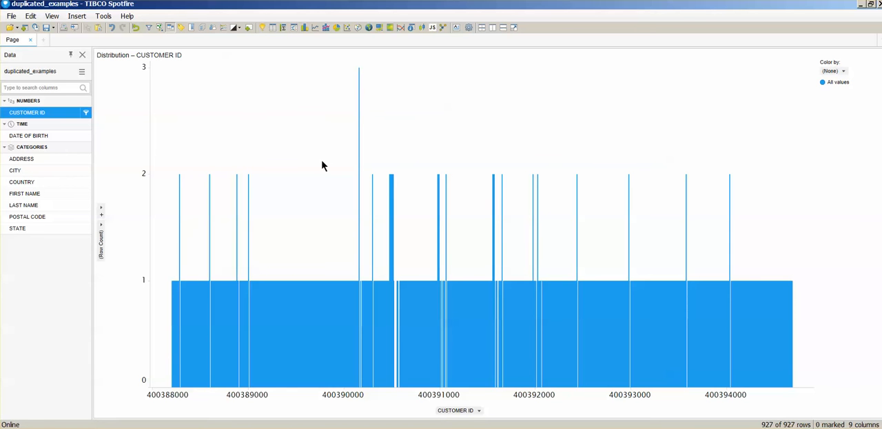
# Register a new R data function with script output <- duplicated(data.frame(input1,input2)).
pyautogui.click(102, 15)
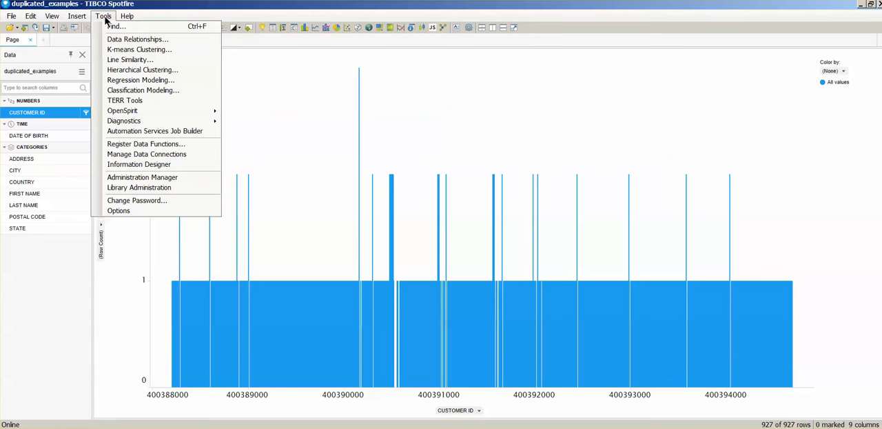
pyautogui.moveTo(146, 153)
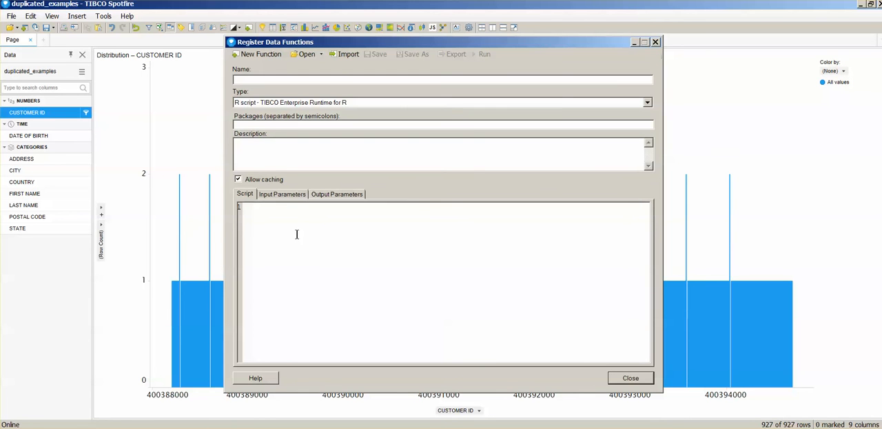
pyautogui.write('output <- duplicated(data.frame(input1,input2))')
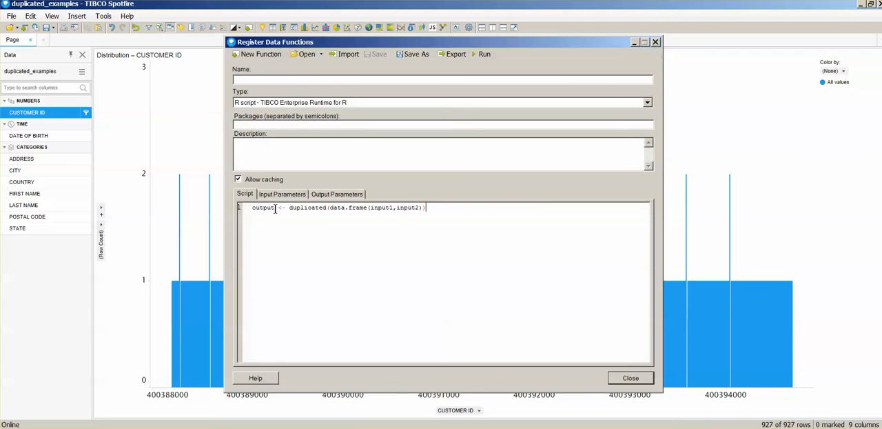
pyautogui.moveTo(297, 285)
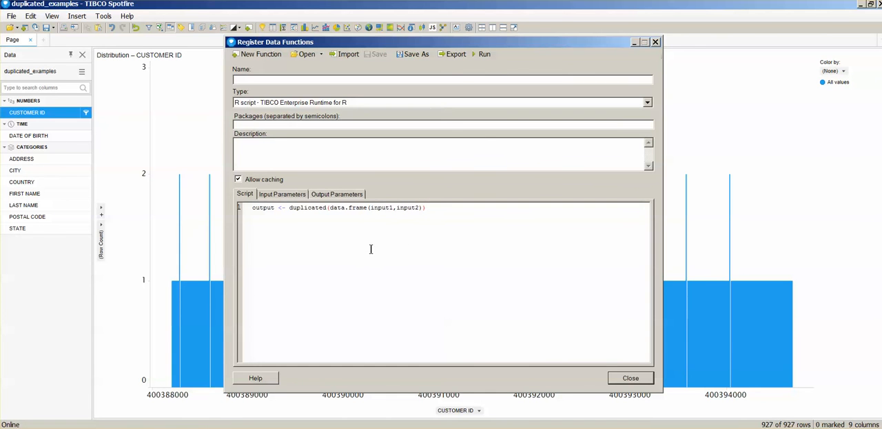
pyautogui.doubleClick(383, 207)
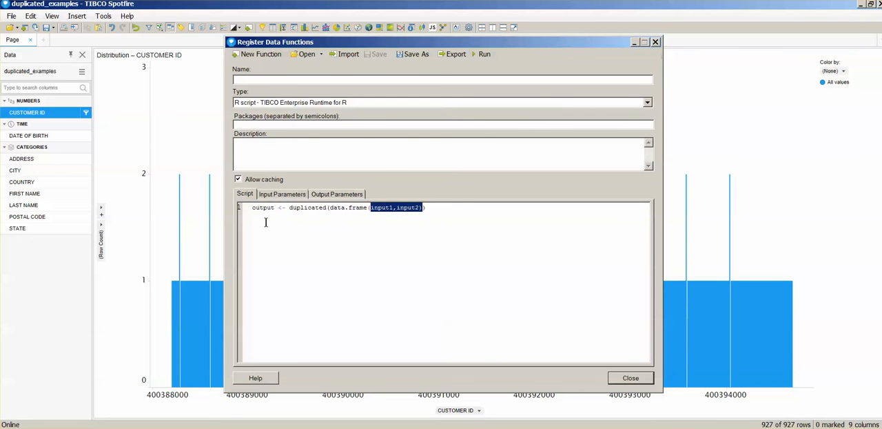
pyautogui.click(417, 210)
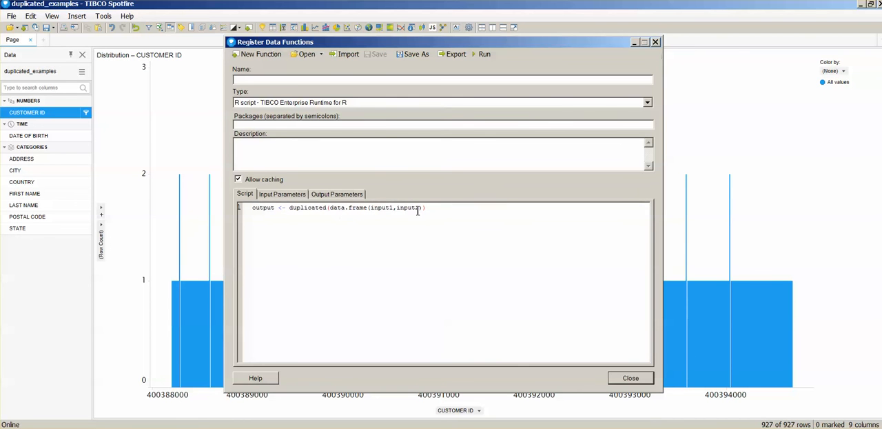
pyautogui.click(282, 194)
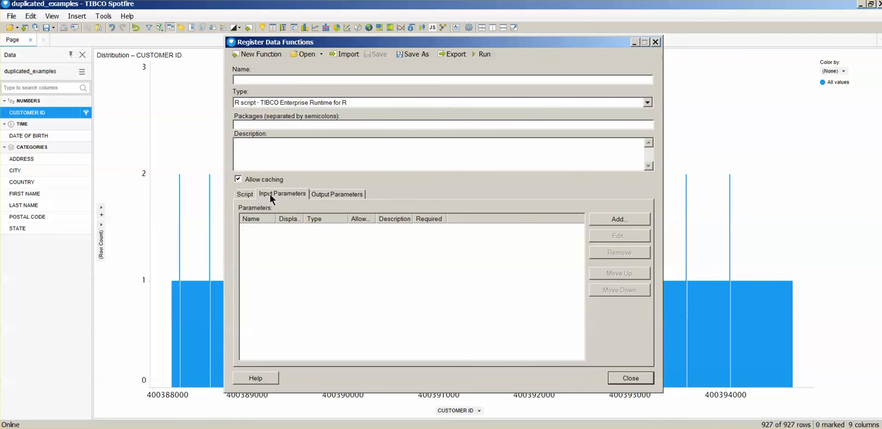
# Add input1 as a required Column input parameter allowing String data.
pyautogui.click(618, 219)
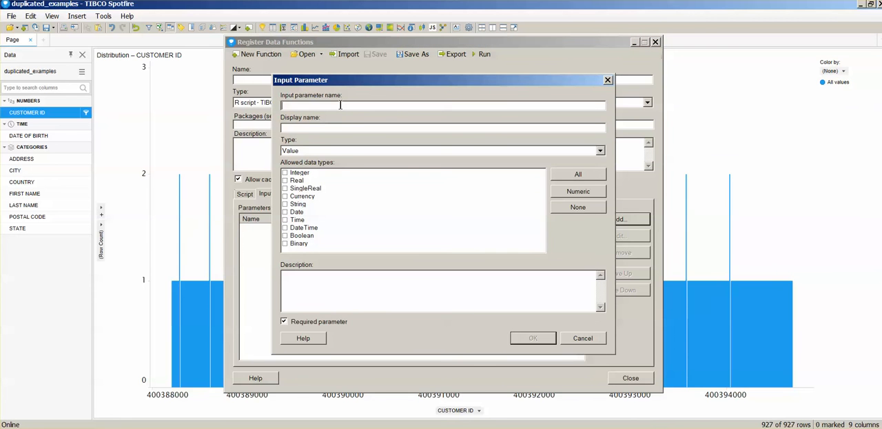
pyautogui.write('input1')
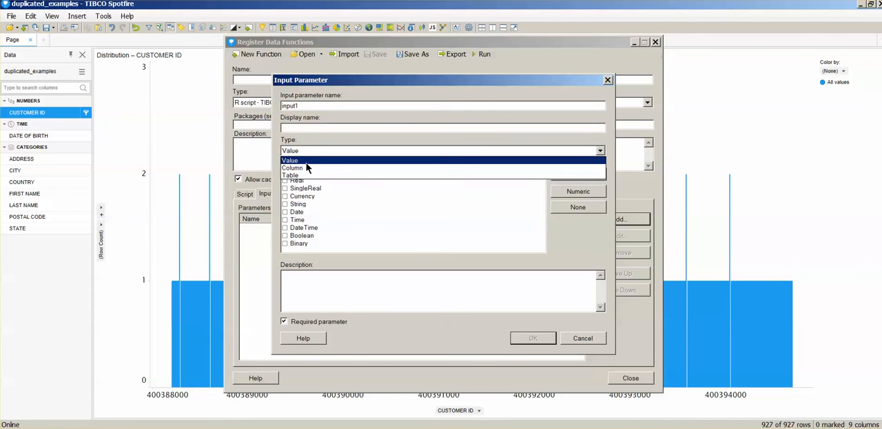
pyautogui.click(292, 167)
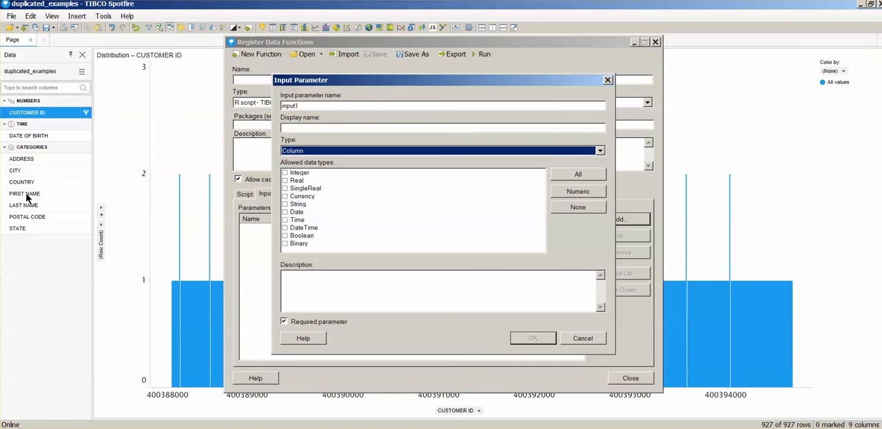
pyautogui.moveTo(401, 187)
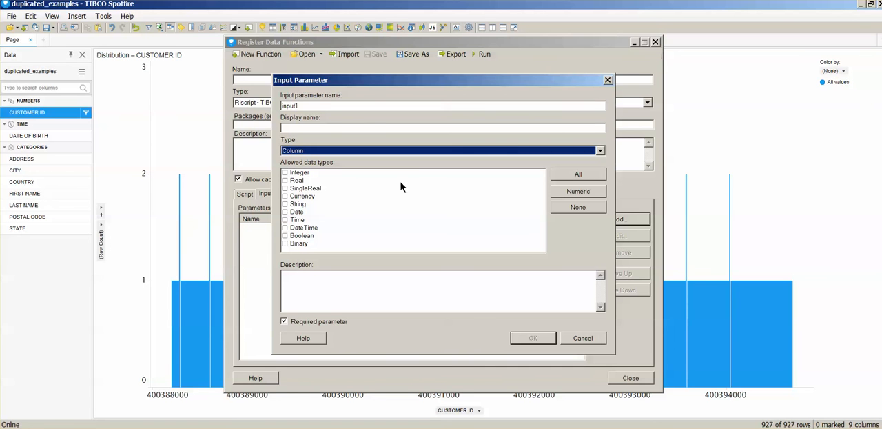
pyautogui.click(285, 204)
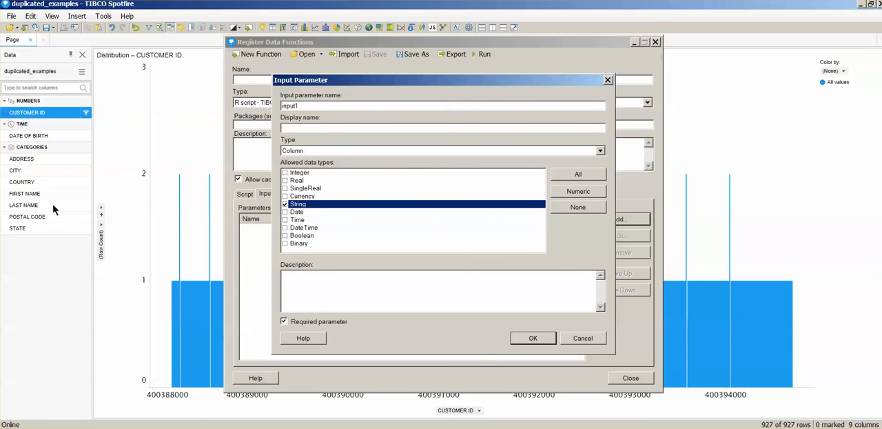
pyautogui.moveTo(561, 264)
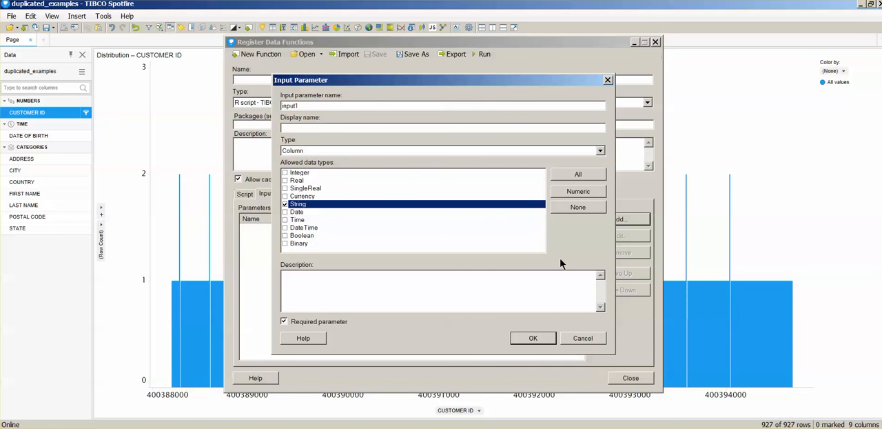
pyautogui.click(533, 338)
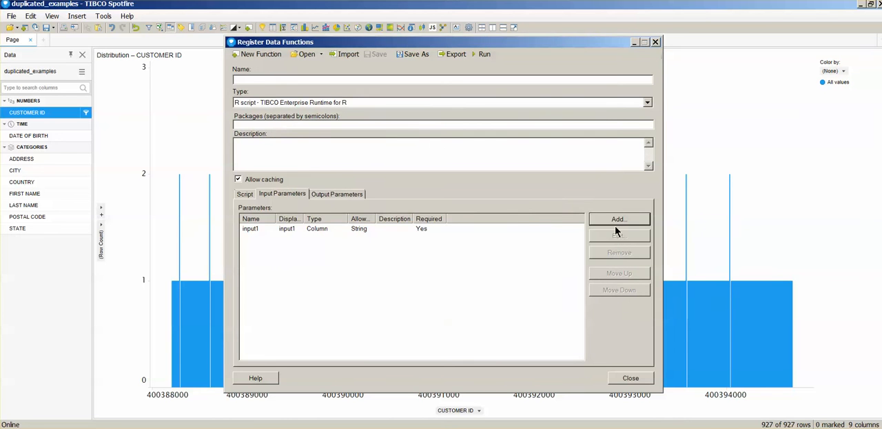
# Add a second parameter, input2, of Column type accepting String values.
pyautogui.click(619, 218)
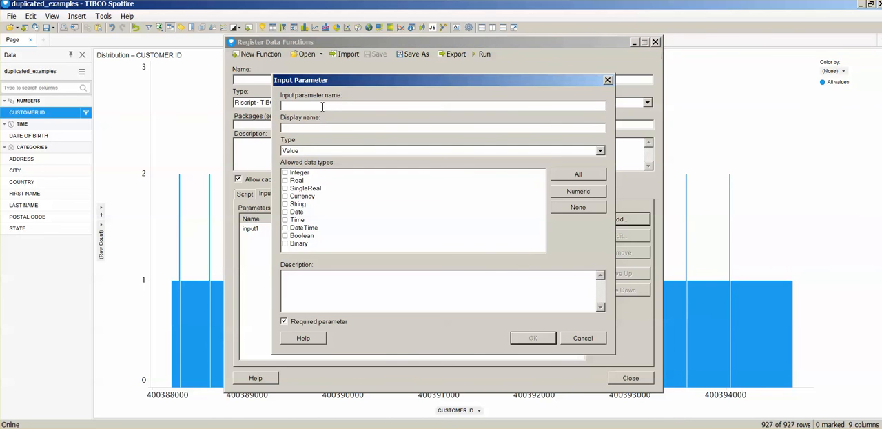
pyautogui.write('input2')
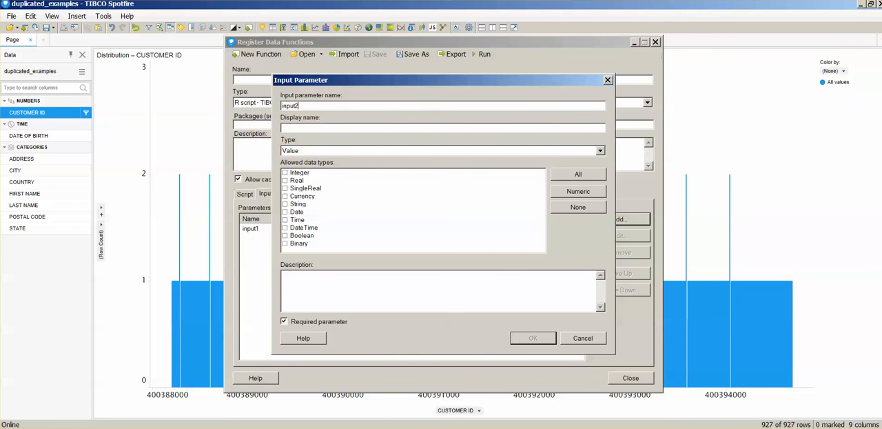
pyautogui.click(441, 150)
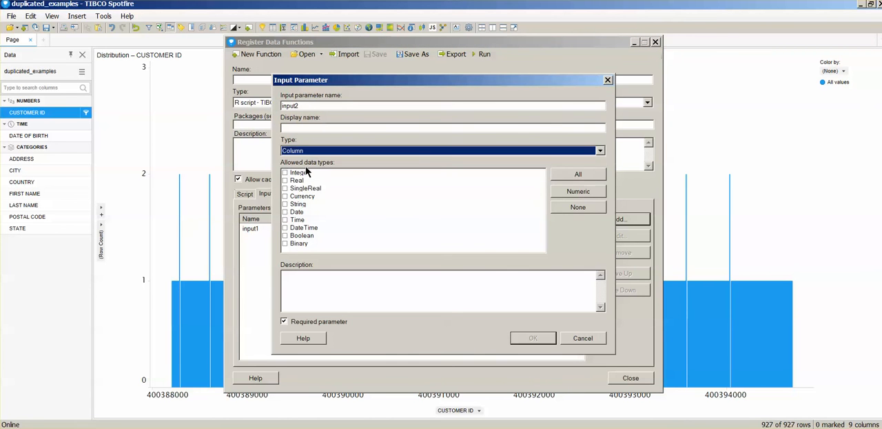
pyautogui.click(284, 203)
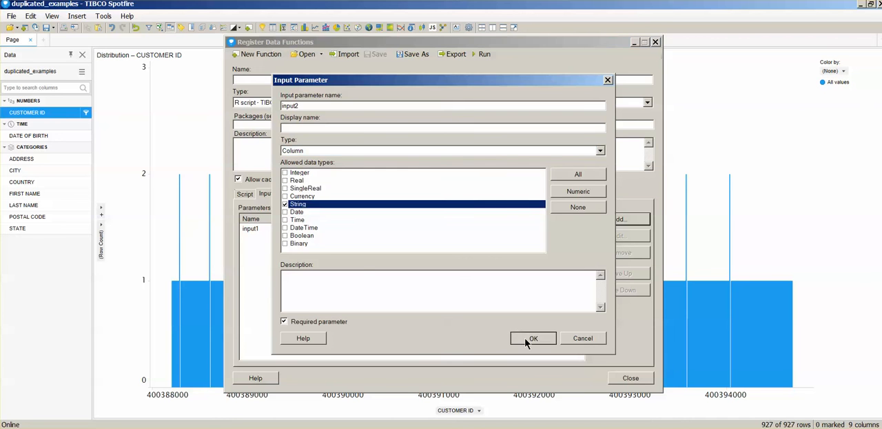
pyautogui.click(533, 338)
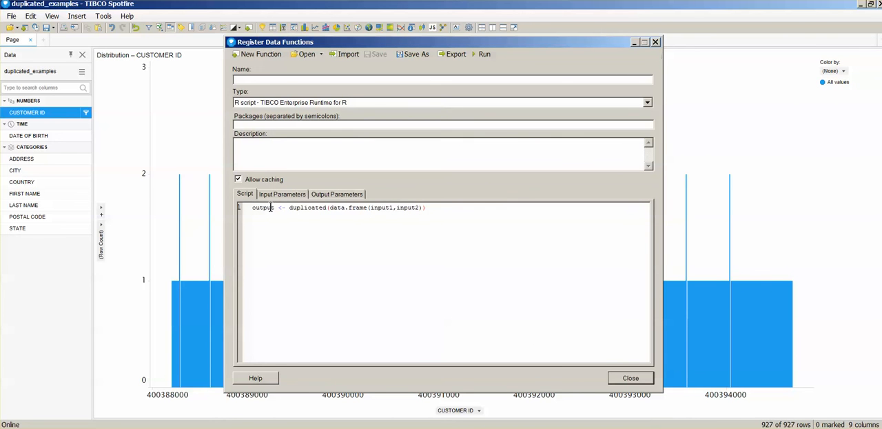
# Define an output parameter named 'output' of Column type.
pyautogui.click(337, 194)
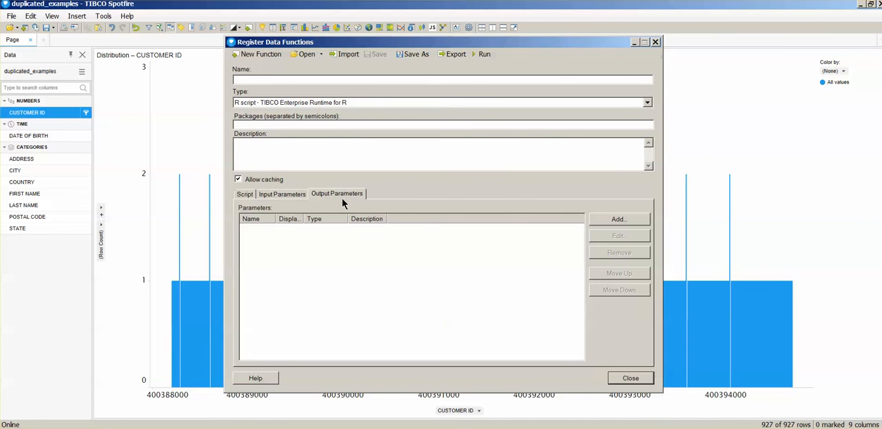
pyautogui.click(618, 219)
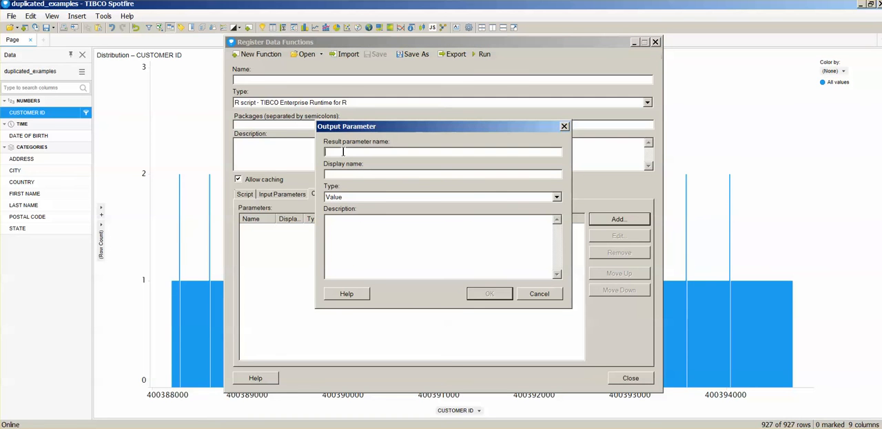
pyautogui.write('output')
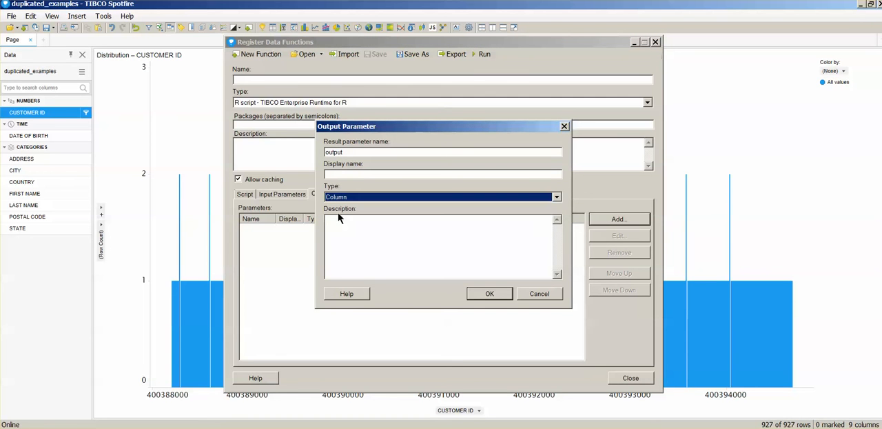
pyautogui.moveTo(338, 217)
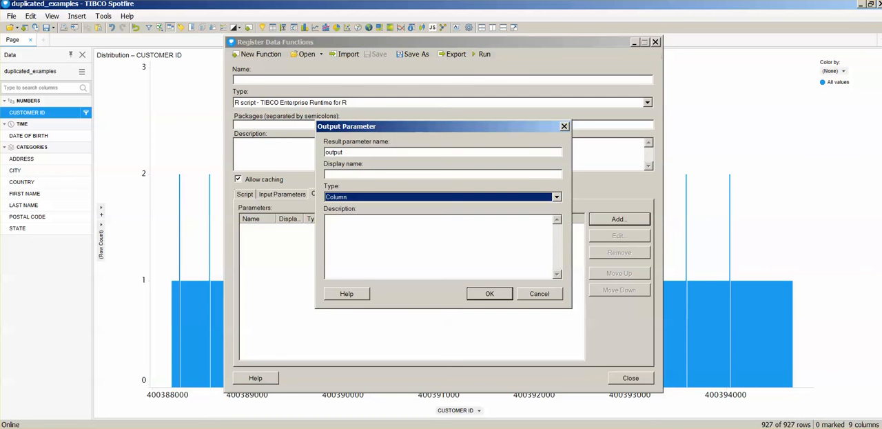
pyautogui.click(489, 293)
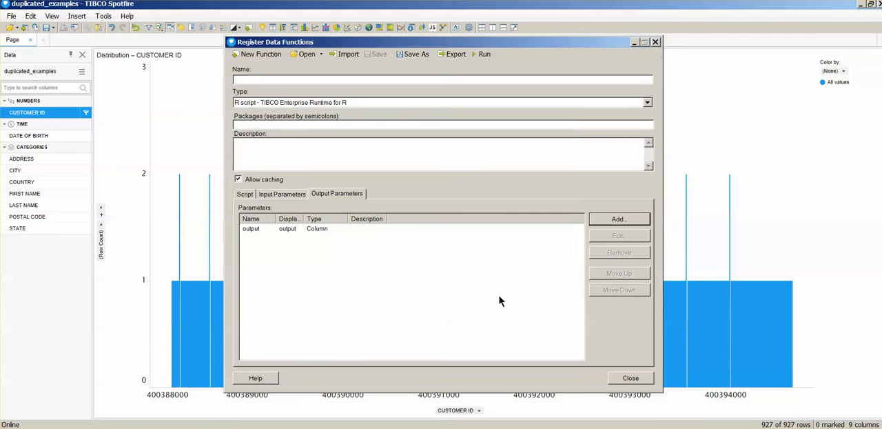
pyautogui.moveTo(290, 196)
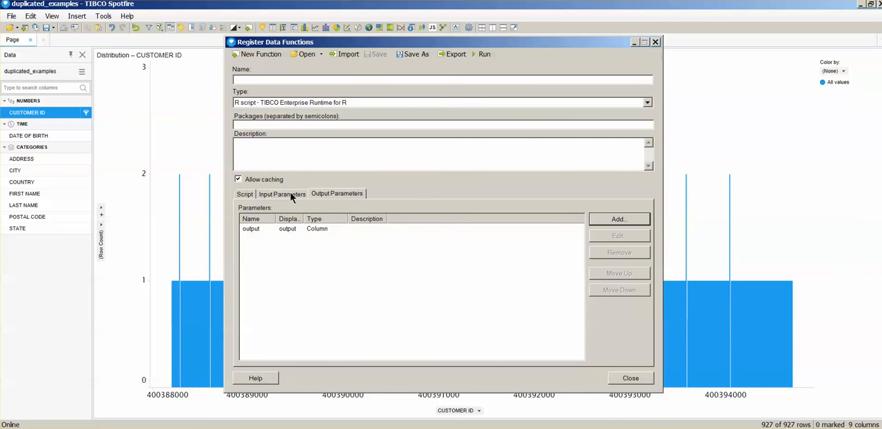
# Return to the Script tab to review the duplicated() R script.
pyautogui.click(245, 193)
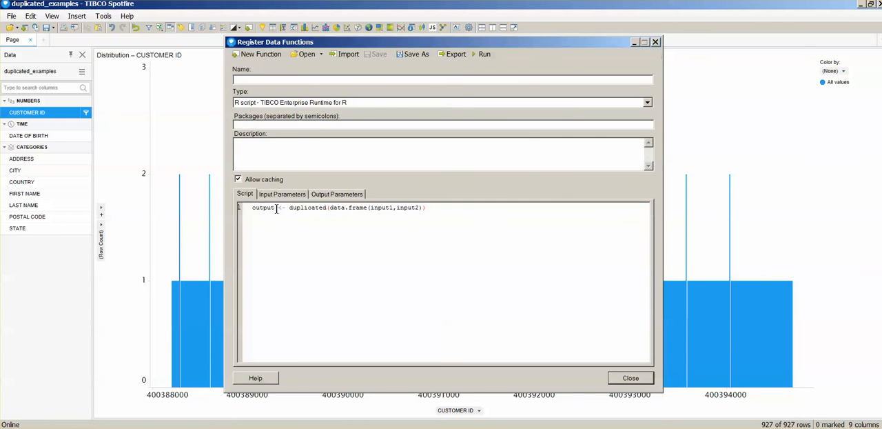
pyautogui.moveTo(345, 207)
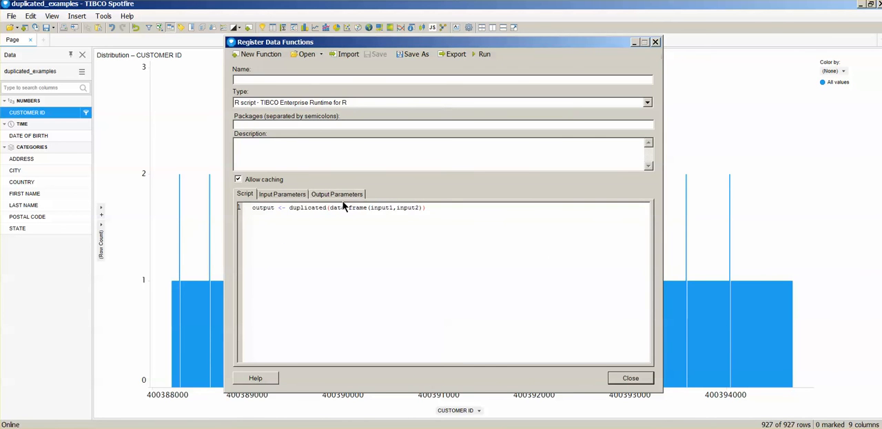
pyautogui.moveTo(484, 53)
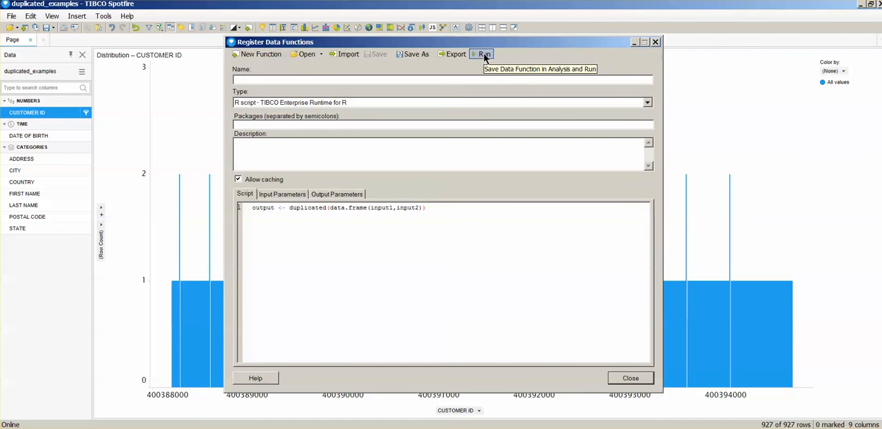
# Run the function, mapping input1 to FIRST NAME and input2 to LAST NAME.
pyautogui.click(482, 54)
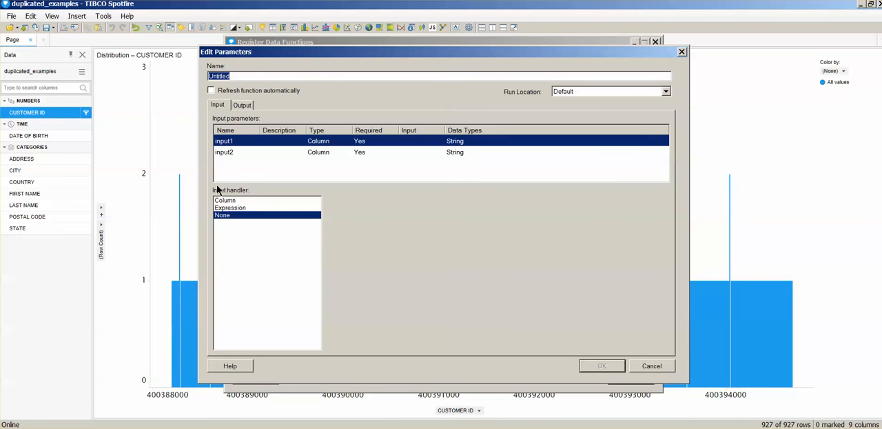
pyautogui.moveTo(253, 145)
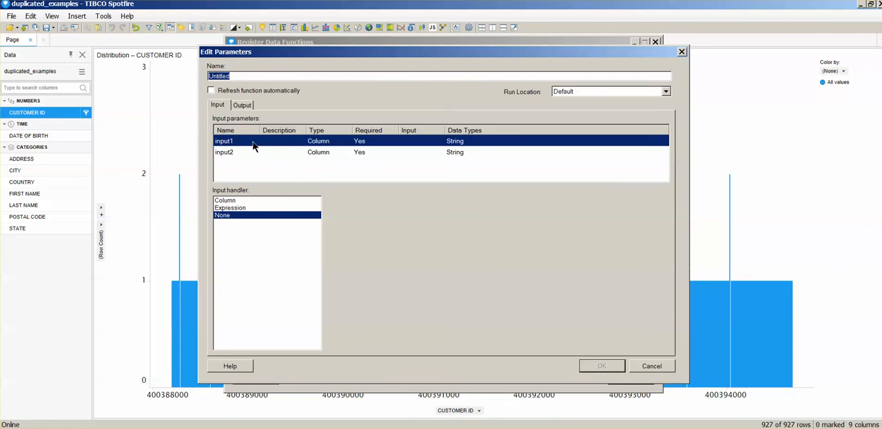
pyautogui.moveTo(48, 94)
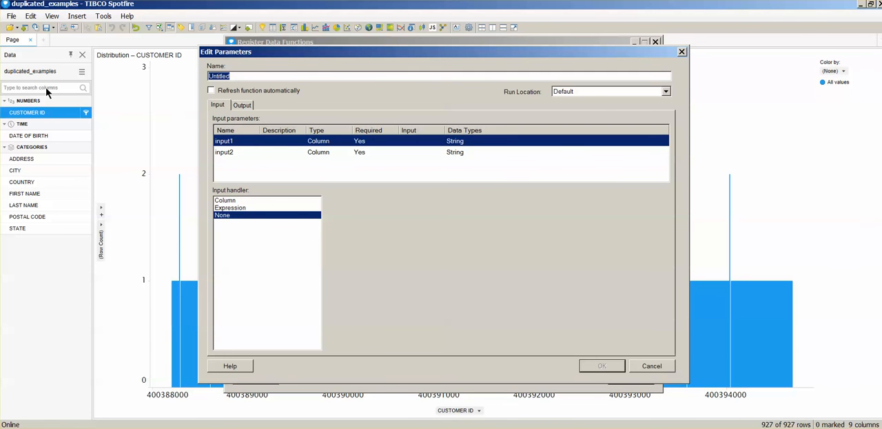
pyautogui.moveTo(13, 220)
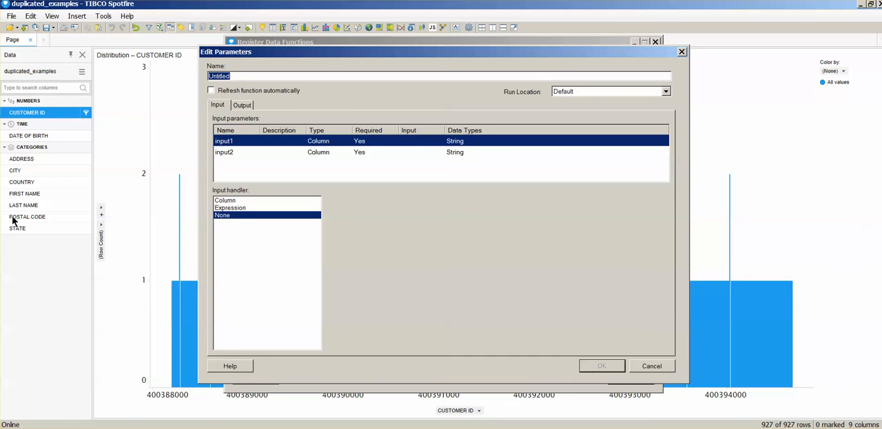
pyautogui.moveTo(248, 145)
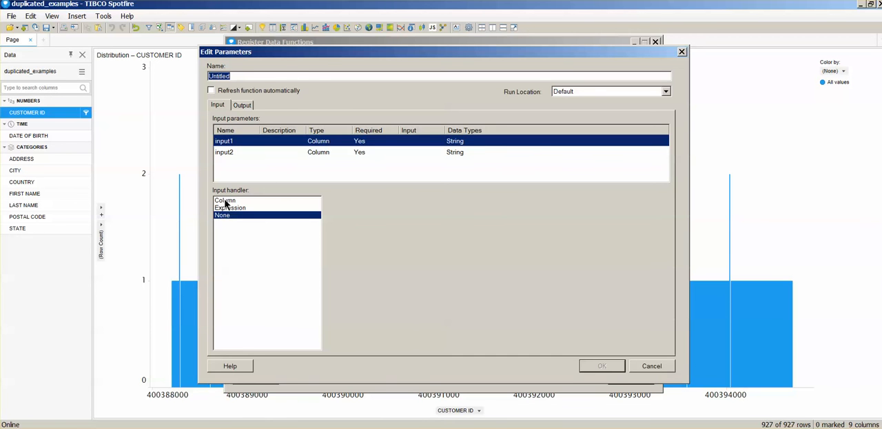
pyautogui.click(225, 200)
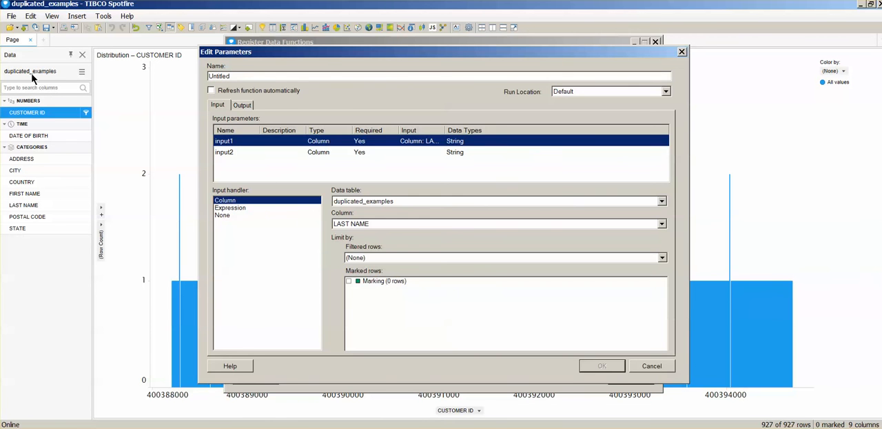
pyautogui.moveTo(381, 143)
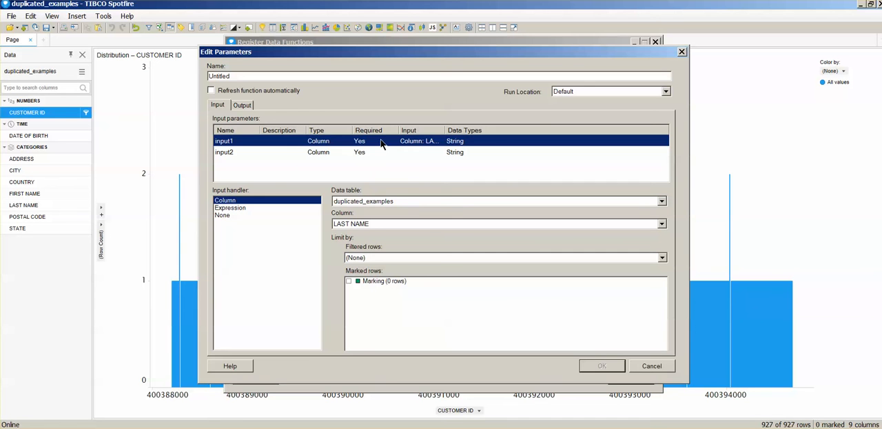
pyautogui.moveTo(58, 129)
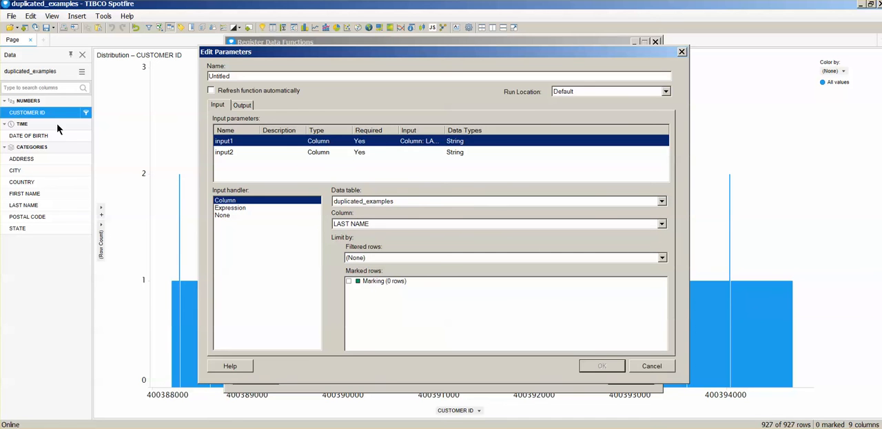
pyautogui.click(661, 223)
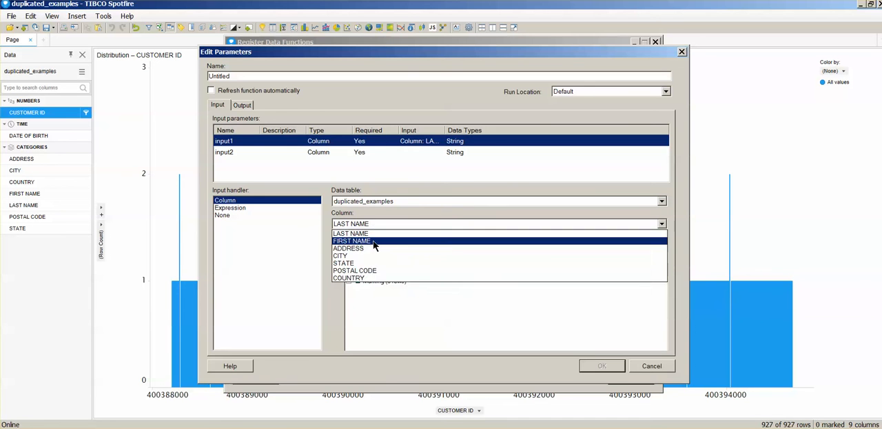
pyautogui.click(352, 241)
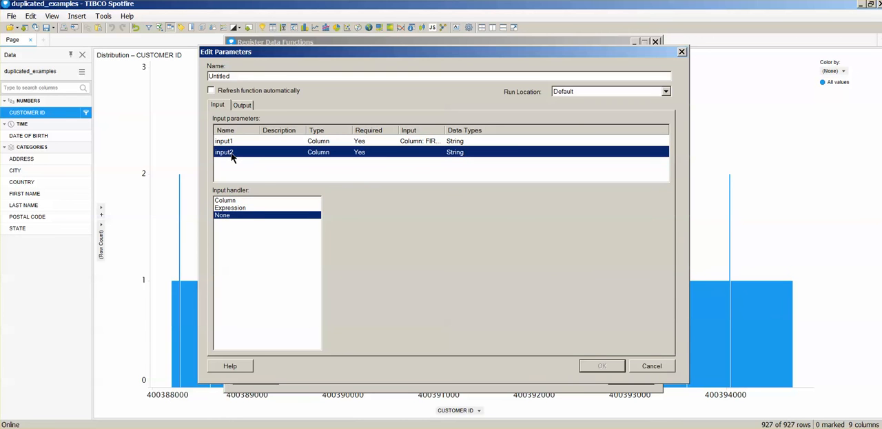
pyautogui.click(225, 200)
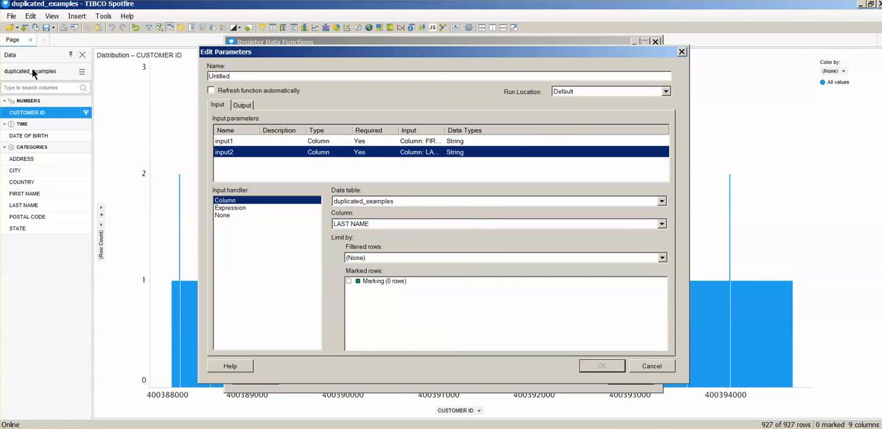
pyautogui.moveTo(358, 220)
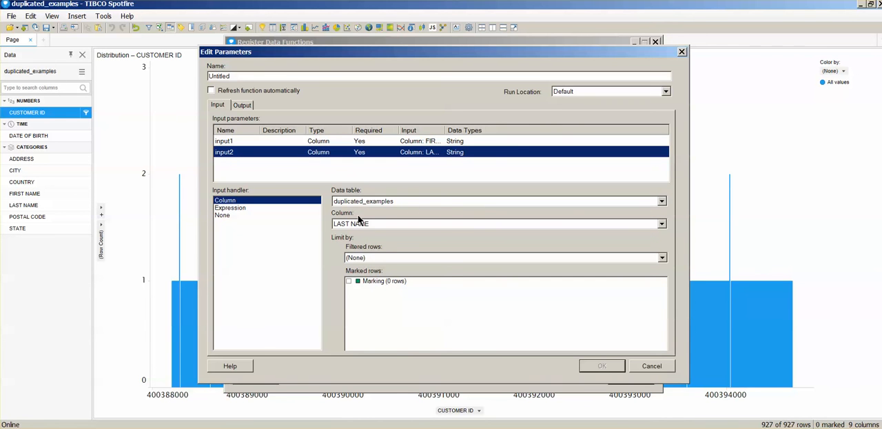
pyautogui.moveTo(22, 205)
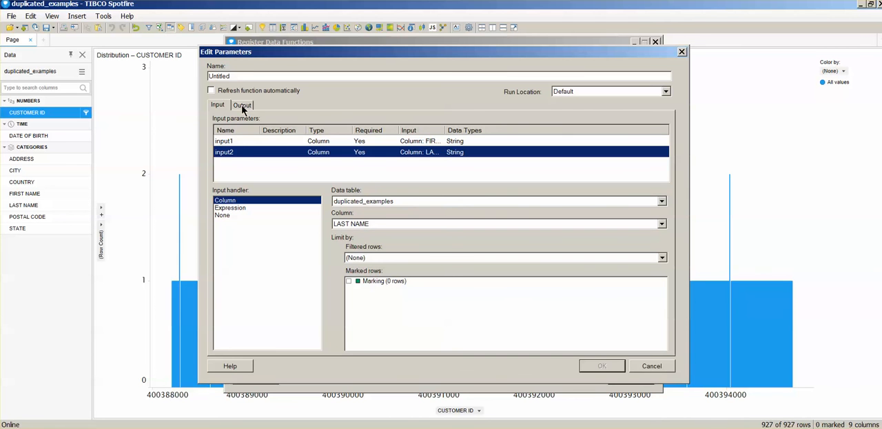
# Confirm the output parameter settings and close Register Data Functions.
pyautogui.click(242, 104)
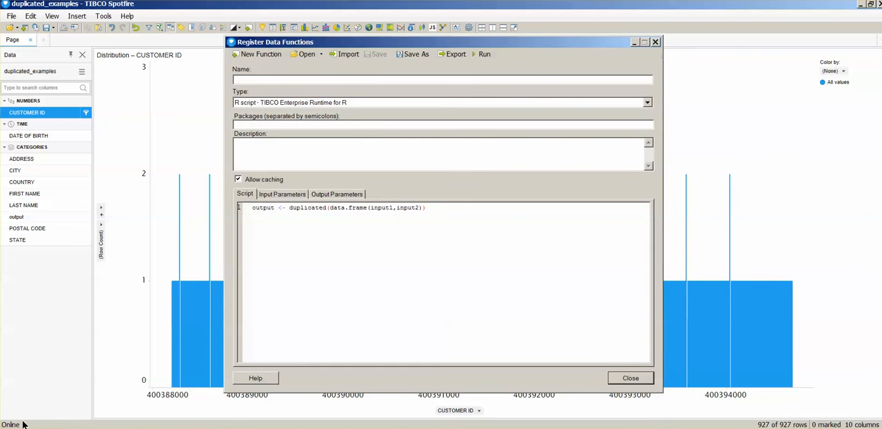
pyautogui.moveTo(410, 395)
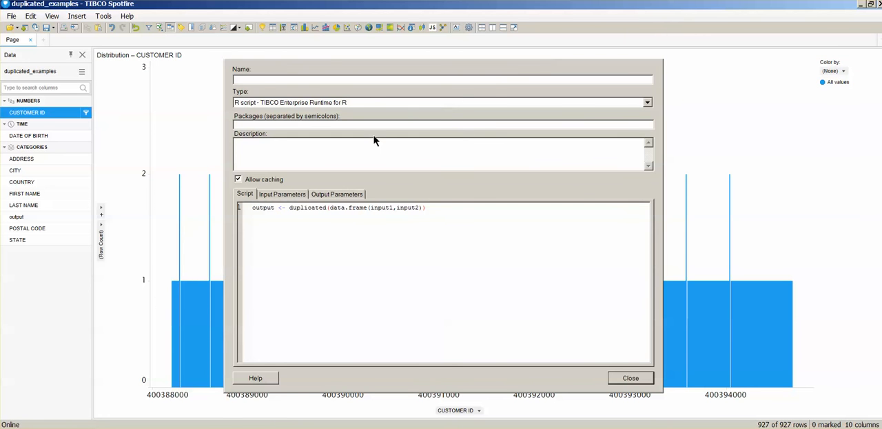
pyautogui.click(629, 377)
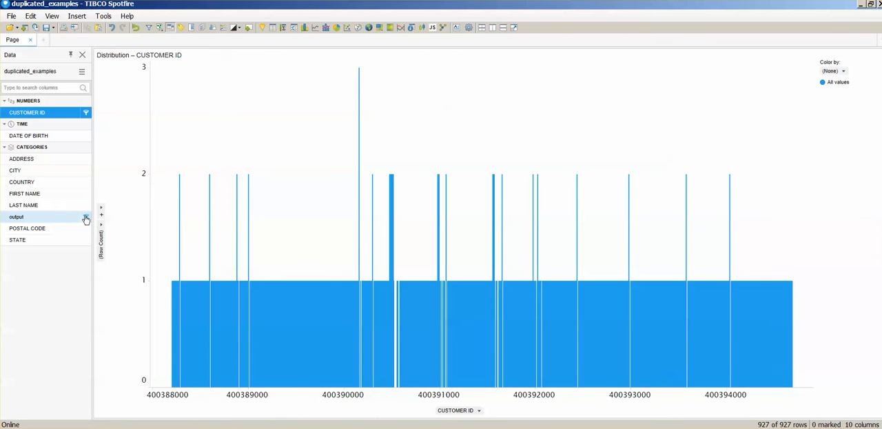
# View the output column's filter, then color the CUSTOMER ID histogram by output.
pyautogui.click(86, 216)
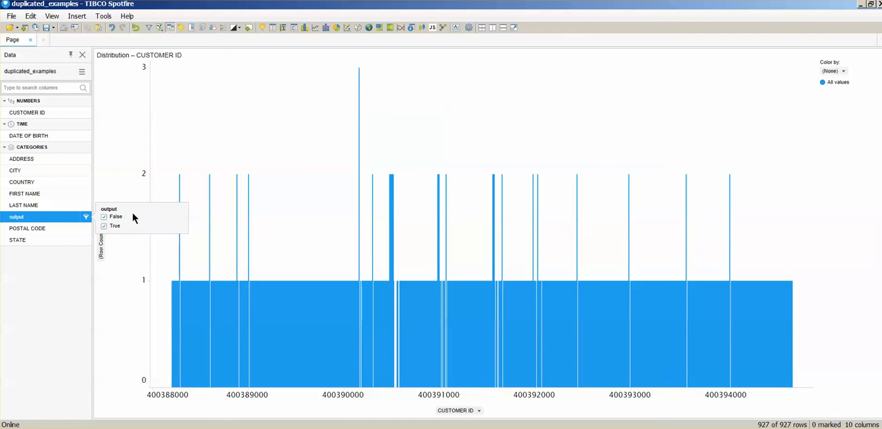
pyautogui.moveTo(46, 218)
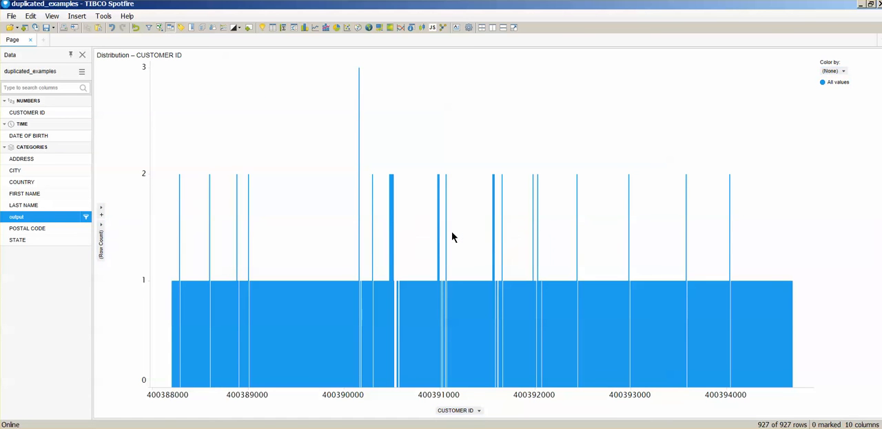
pyautogui.click(832, 71)
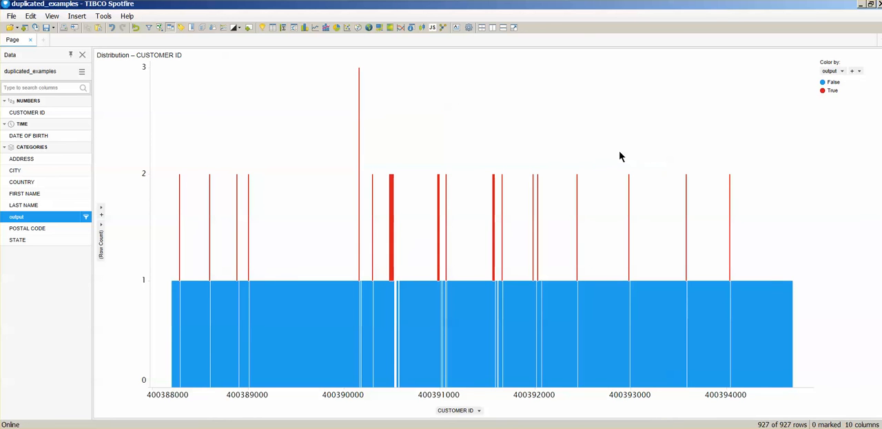
pyautogui.moveTo(293, 236)
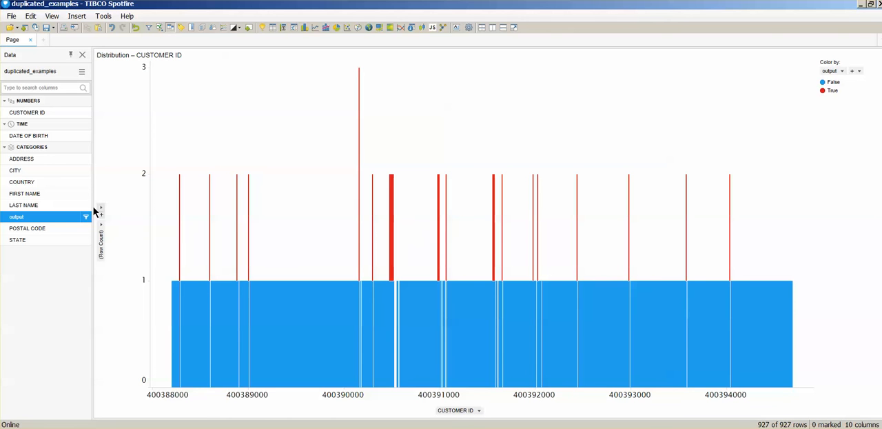
# Filter the output column to exclude True, keeping 900 of 927 rows.
pyautogui.click(85, 216)
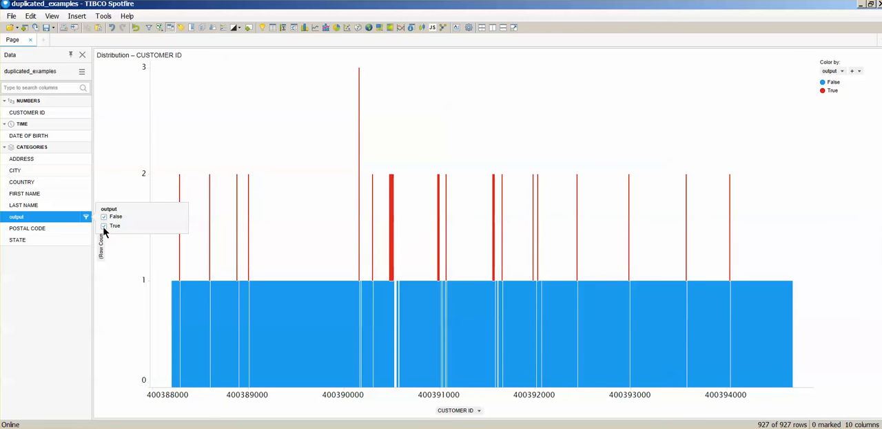
pyautogui.click(103, 226)
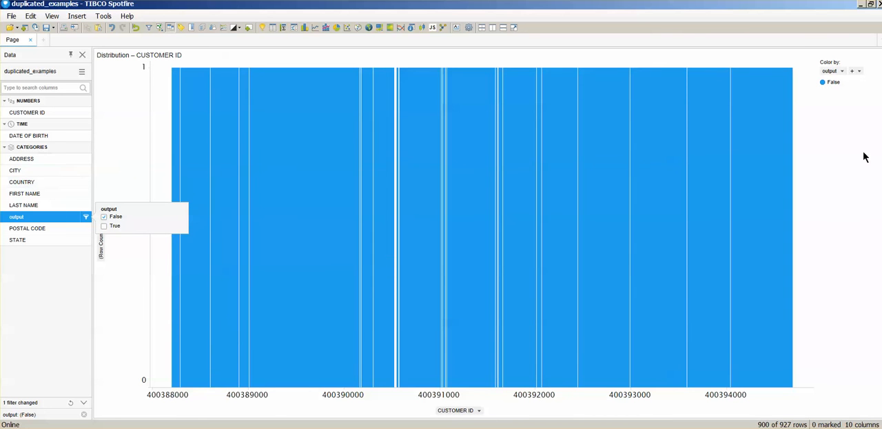
pyautogui.moveTo(310, 127)
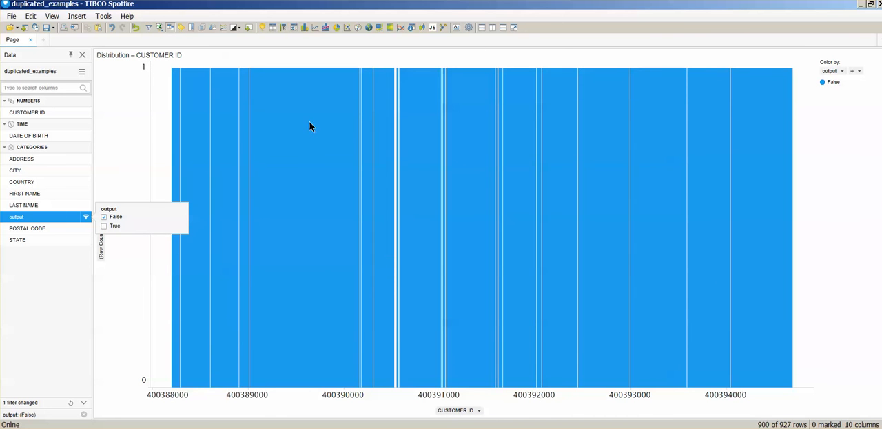
pyautogui.moveTo(343, 48)
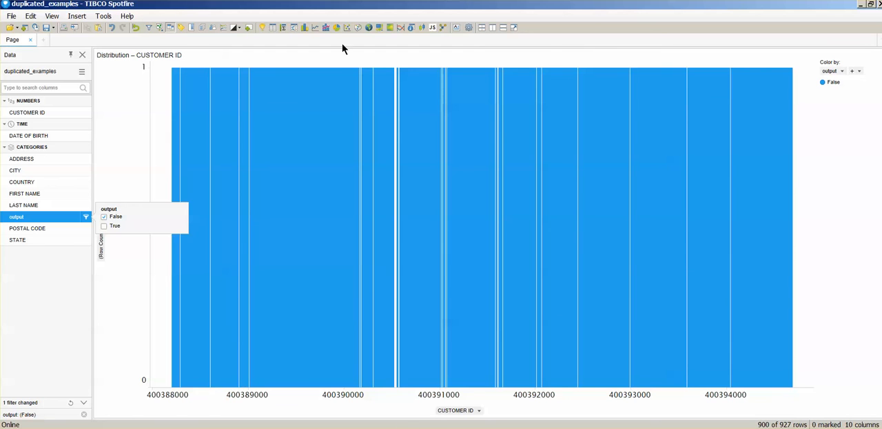